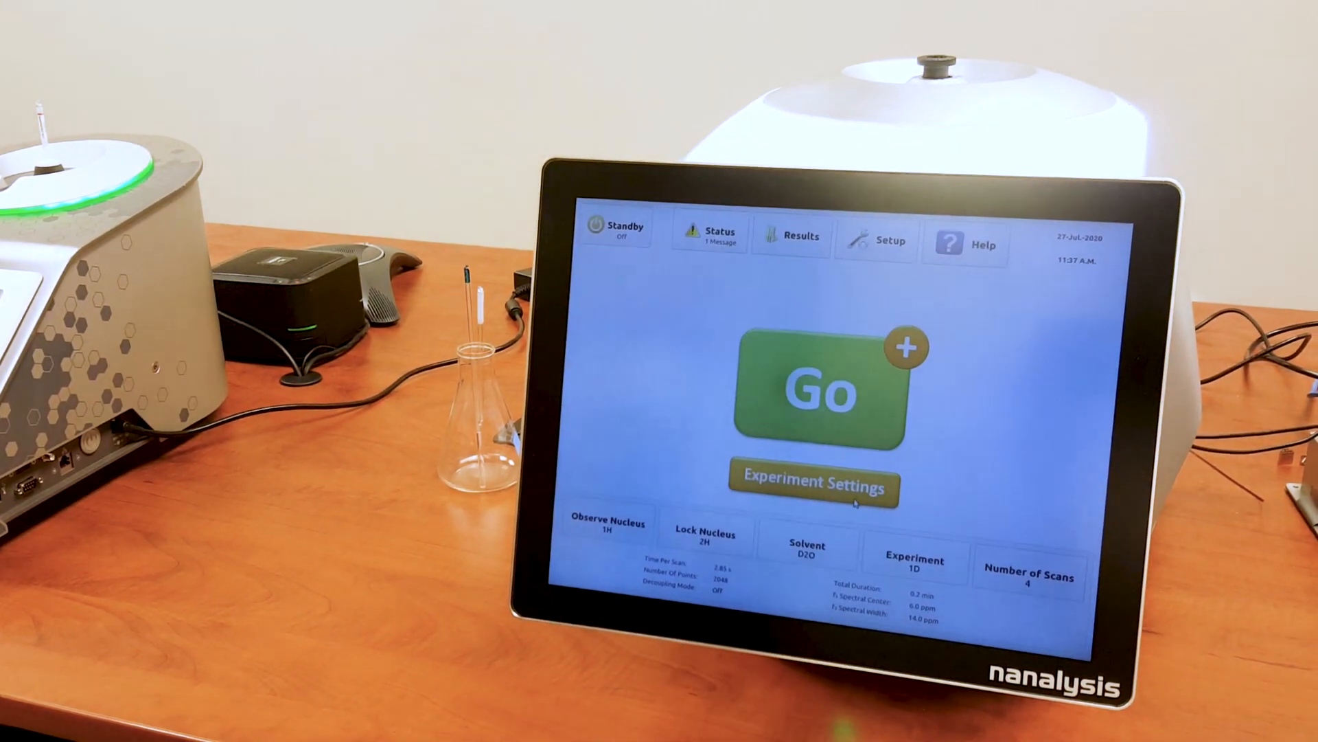
- Open the 1D acquisition parameters: 14 ppm width, 4096 points, 4 scans
click(607, 521)
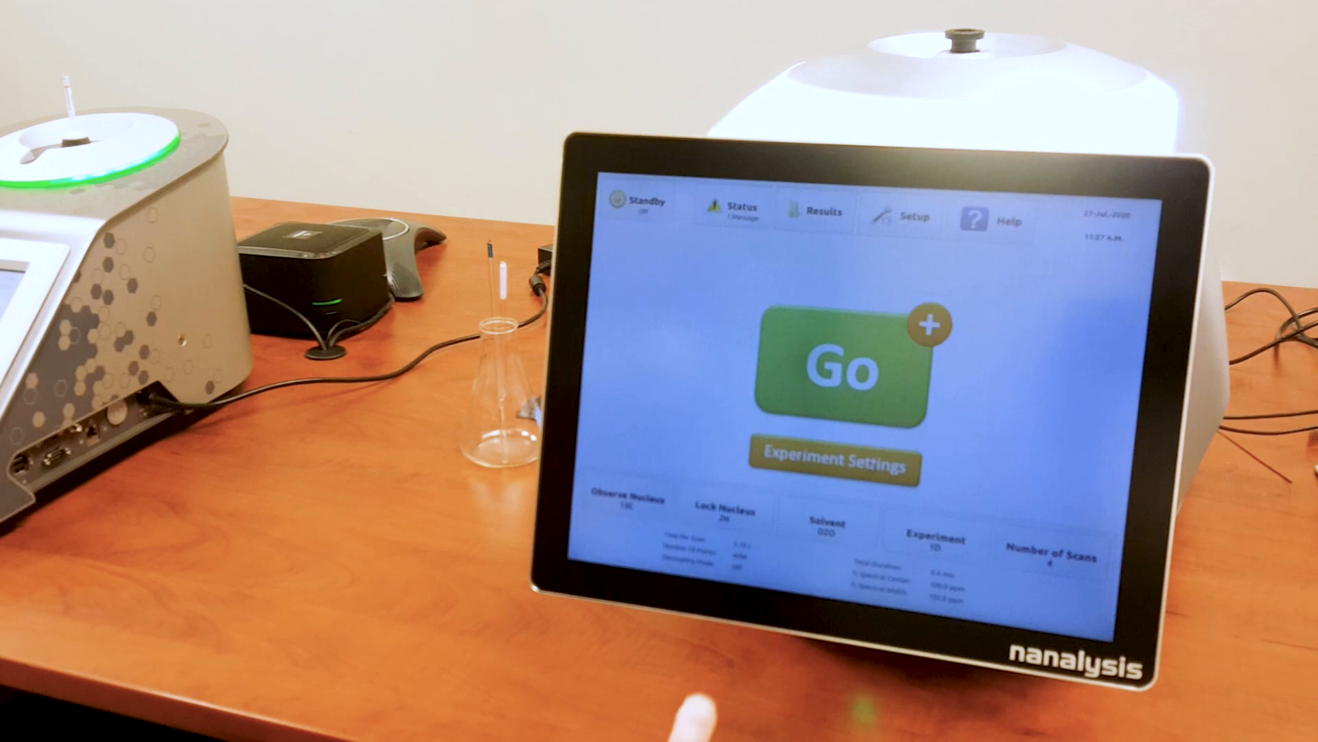
click(827, 521)
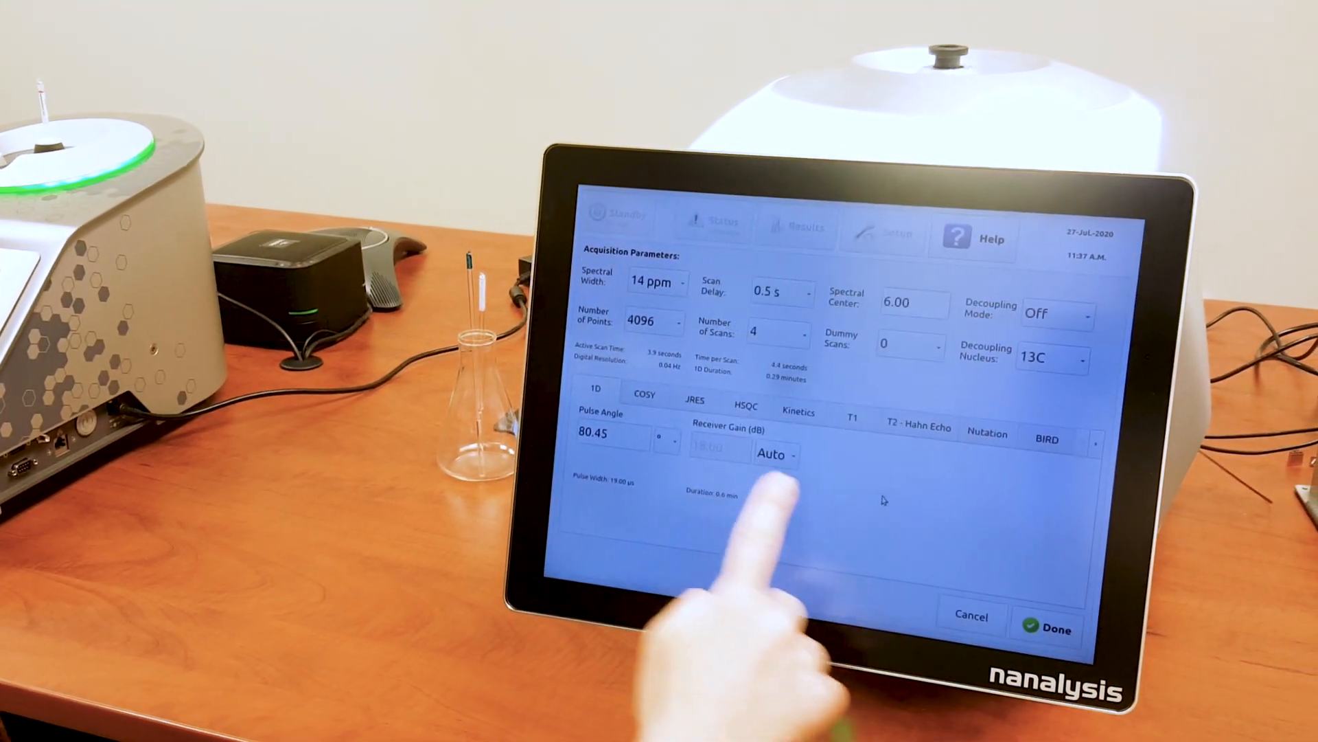
- Accept the 1H, Chloroform-d, 4-scan parameters and start the acquisition
click(1045, 627)
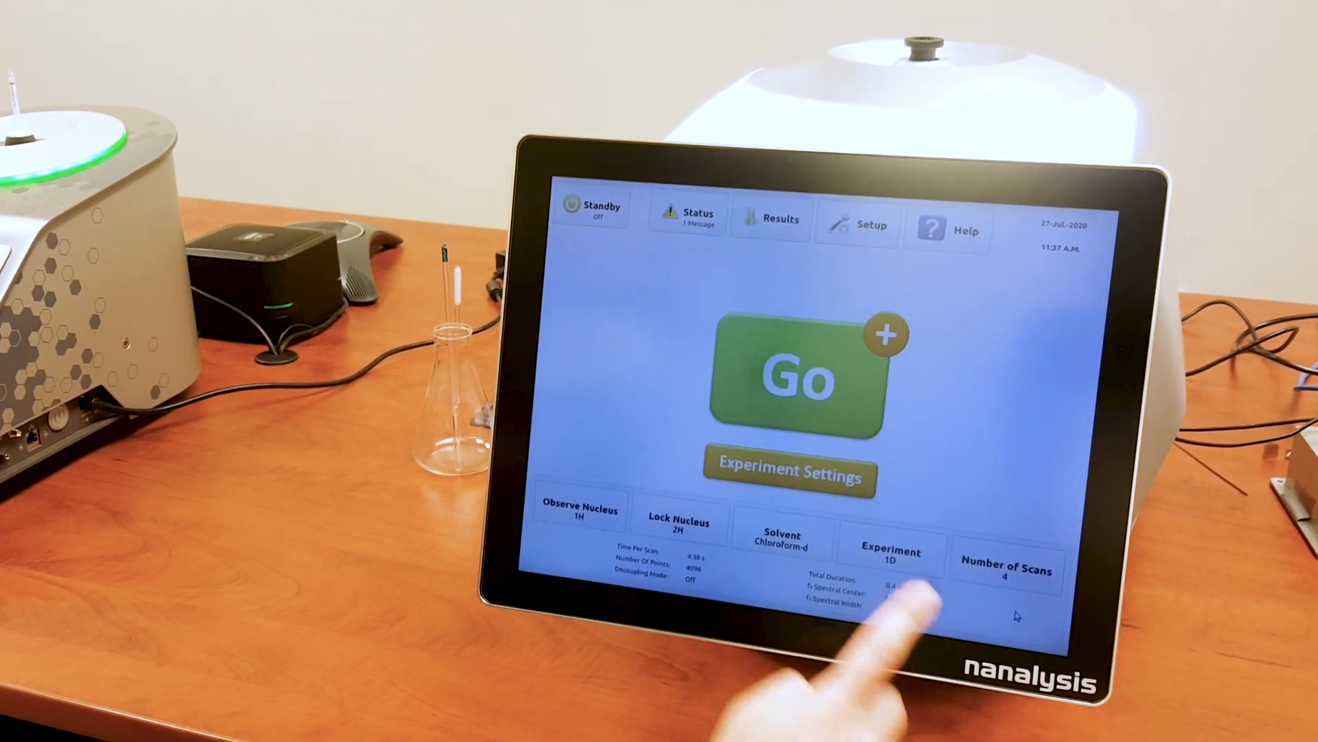
click(808, 374)
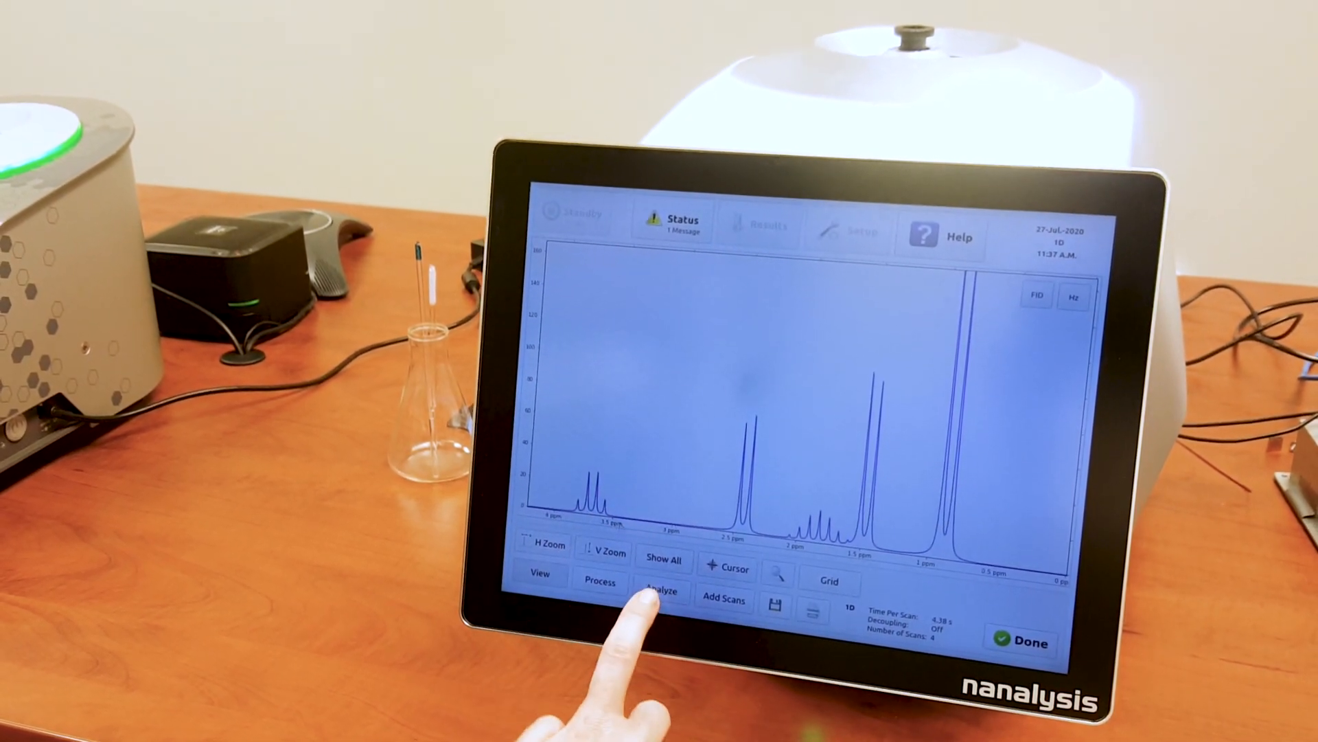
- Integrate the spectrum and step through integral regions 1 to 5
click(660, 591)
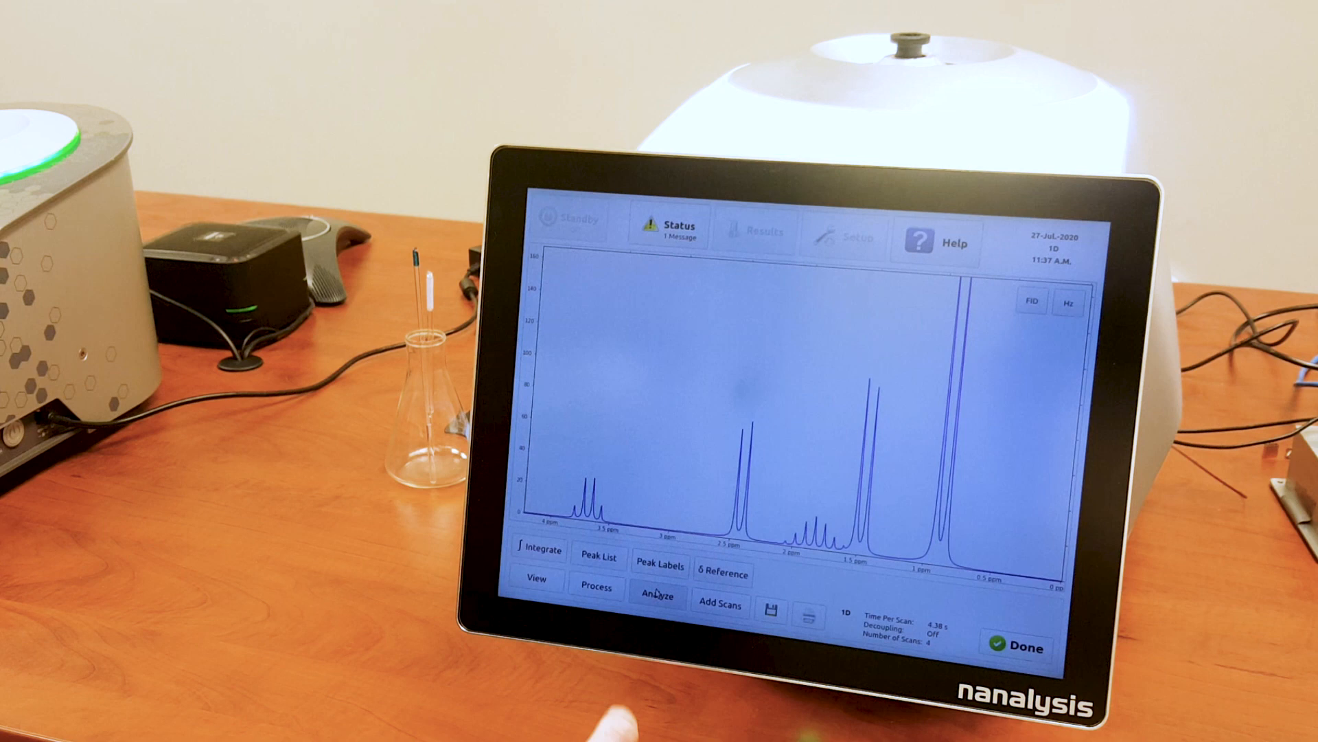
click(540, 550)
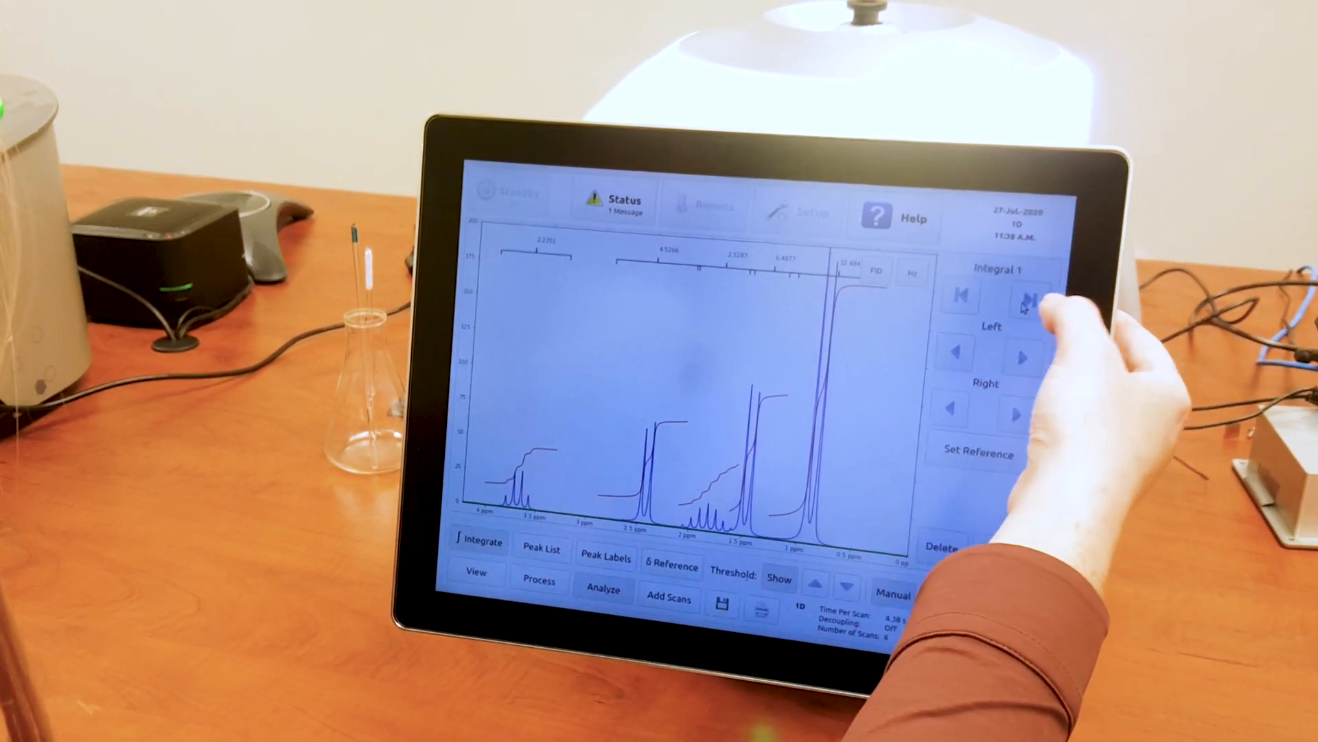
click(1024, 296)
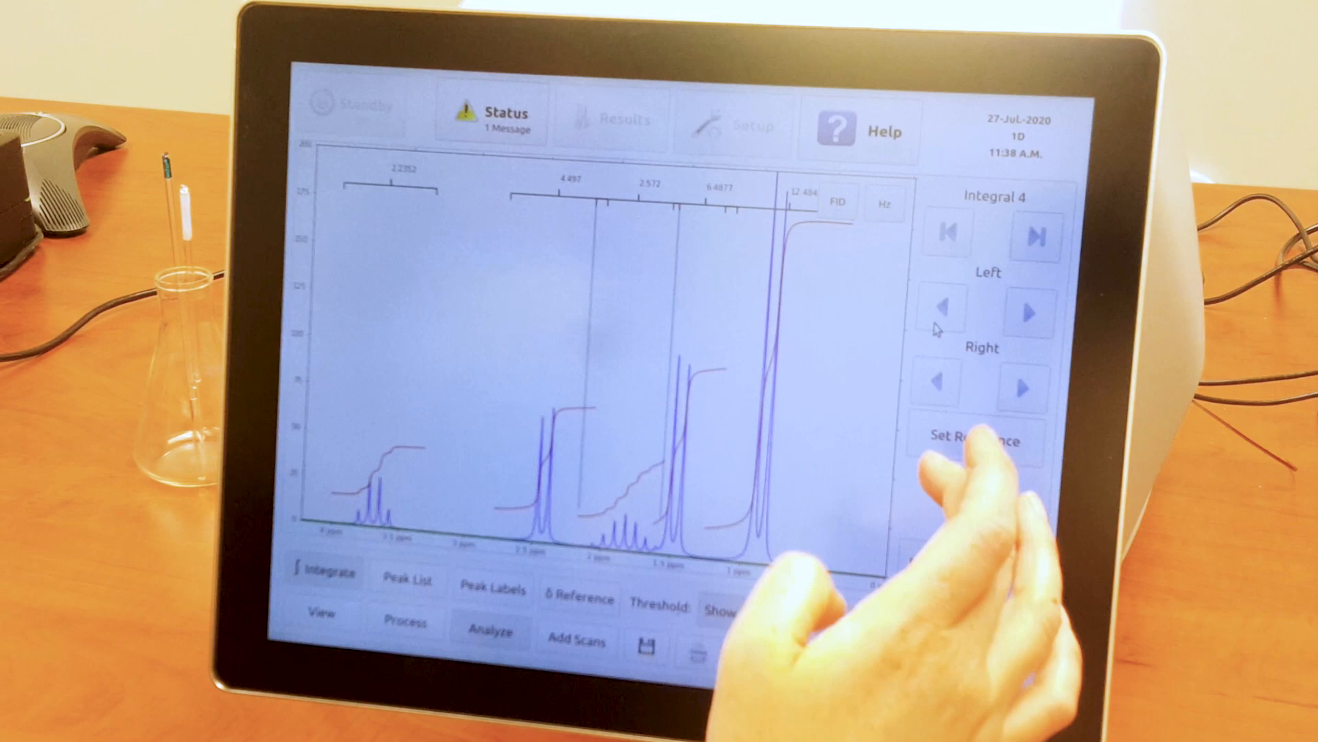
click(1030, 242)
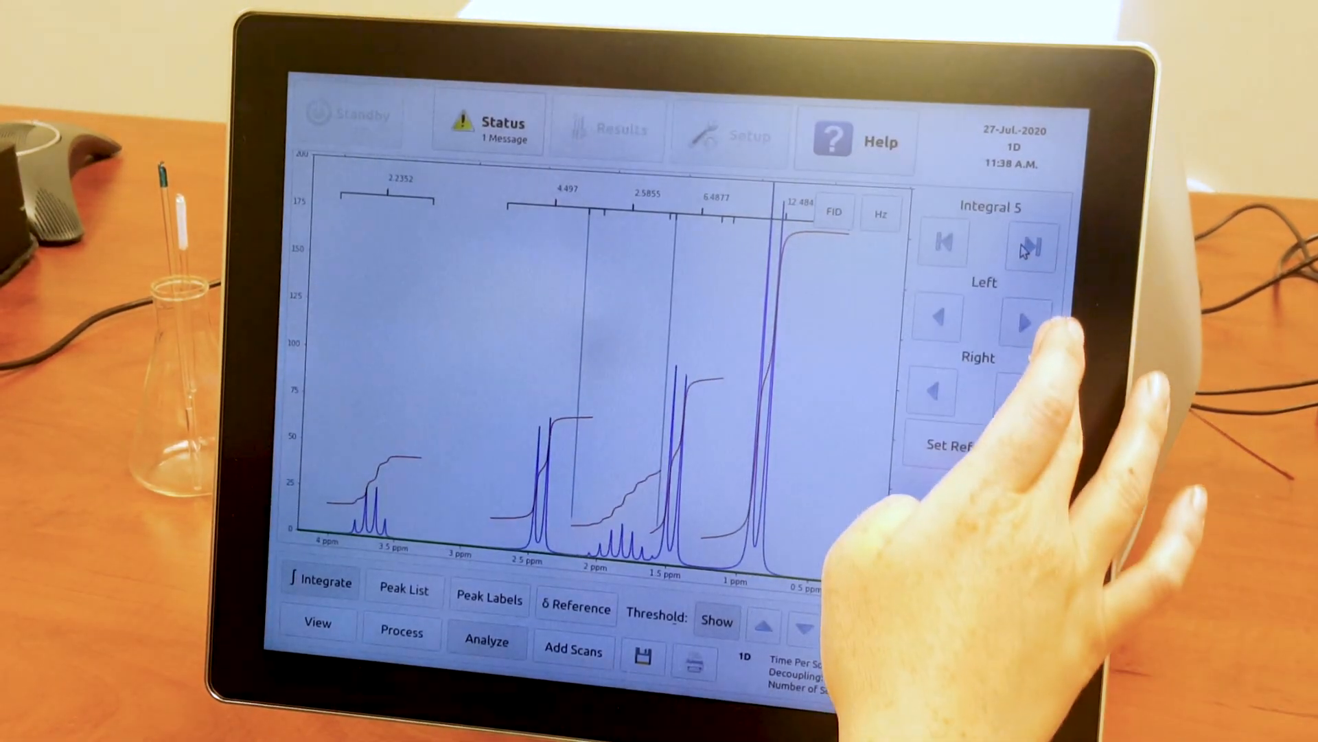
click(1030, 244)
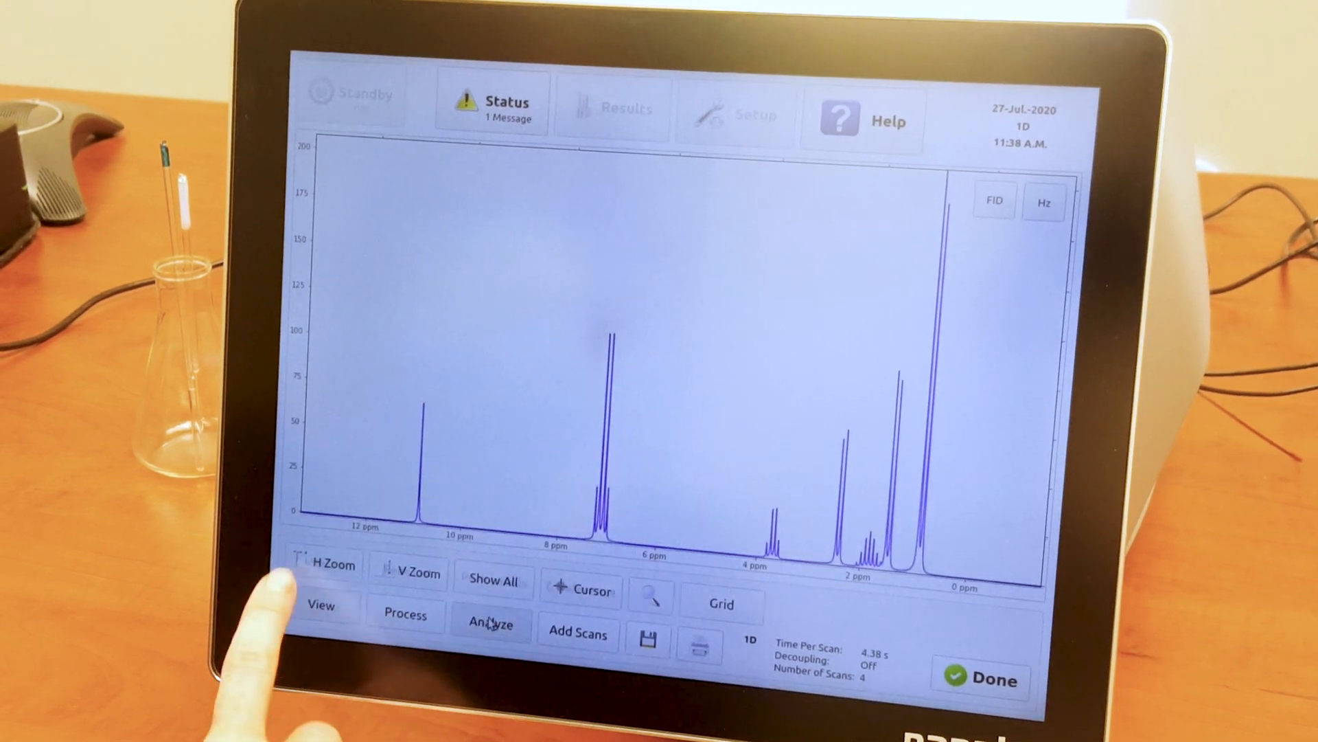
- Display the full spectral width from about 12 to 0 ppm
click(488, 624)
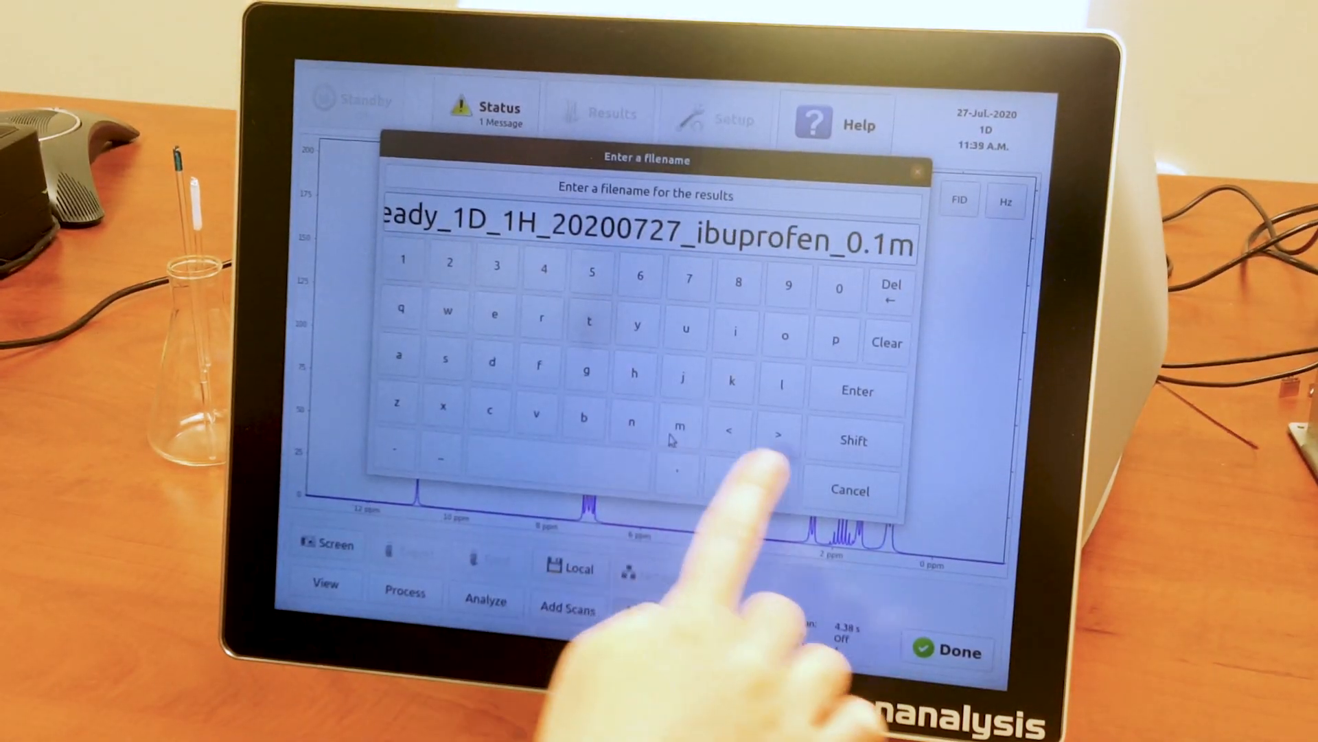
- Confirm the filename NMReady_1D_1H_20200727_ibuprofen_0.1M and dismiss the save confirmation
click(857, 434)
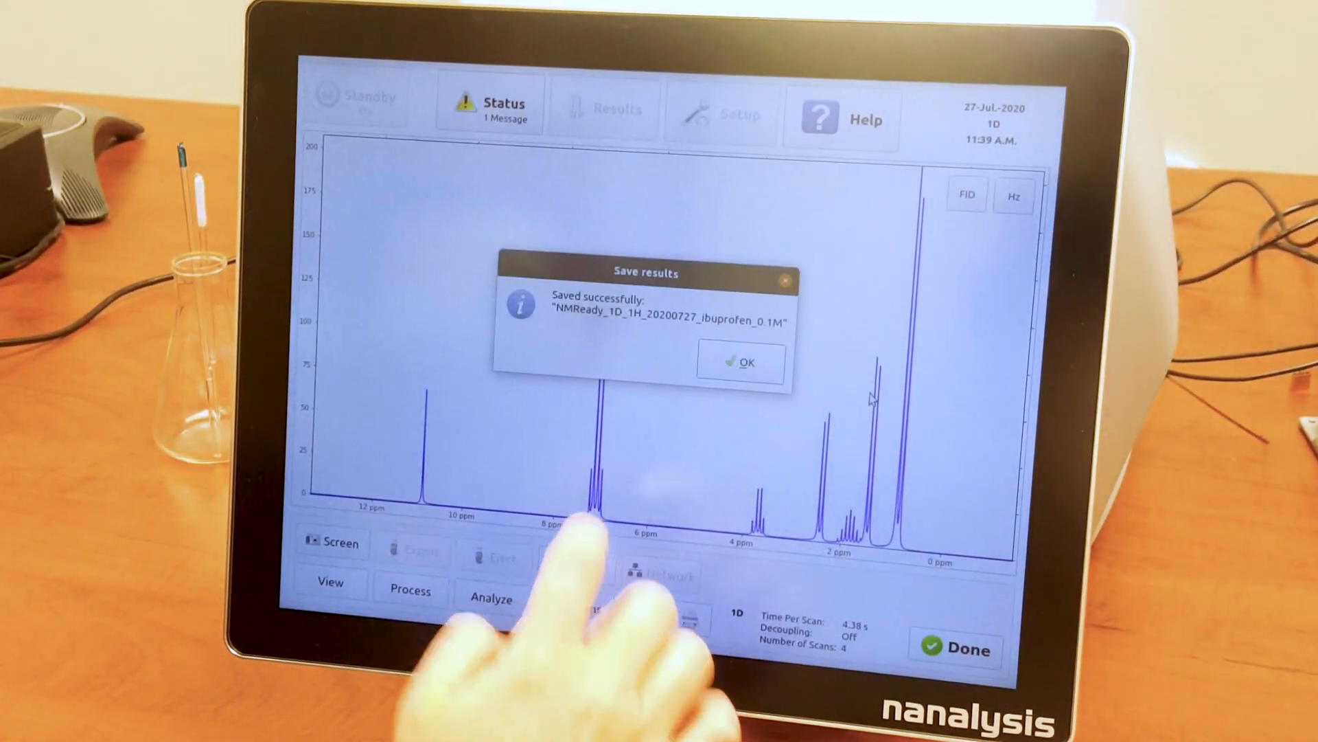
click(743, 362)
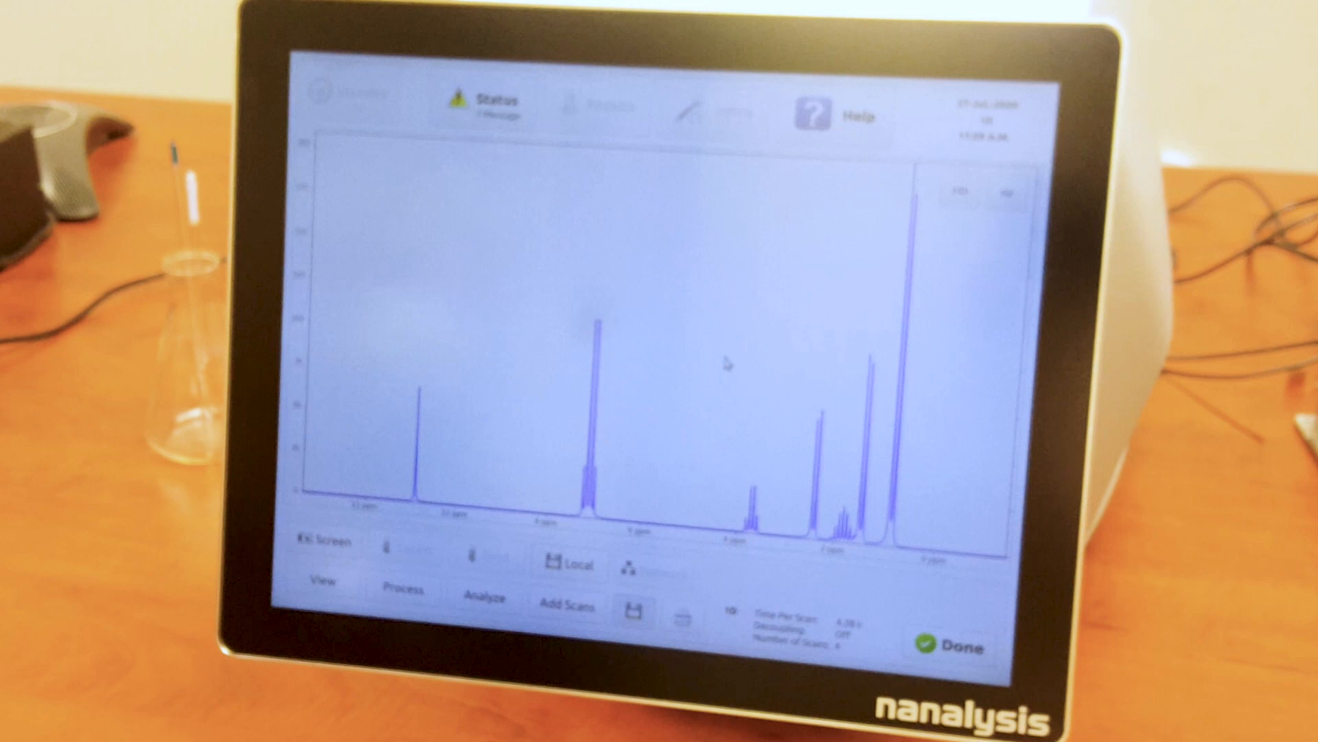